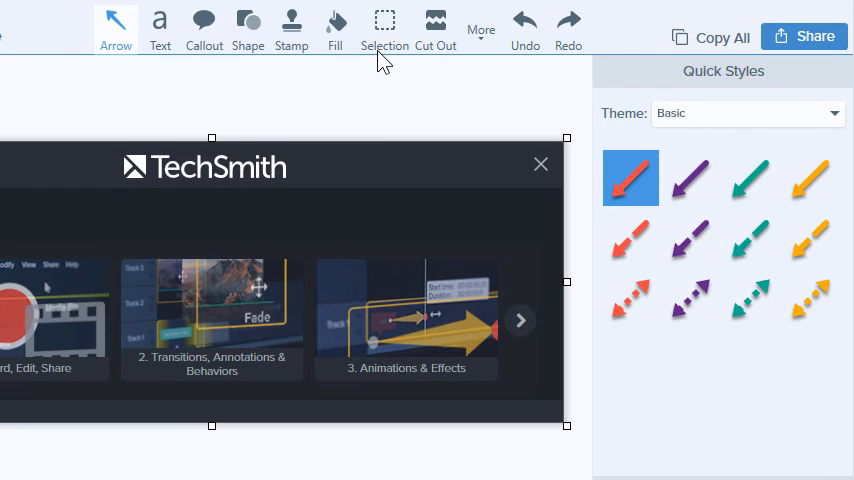
Select the Animations & Effects tile with Auto-Fill on and delete it, blending the gap into the background.
click(384, 28)
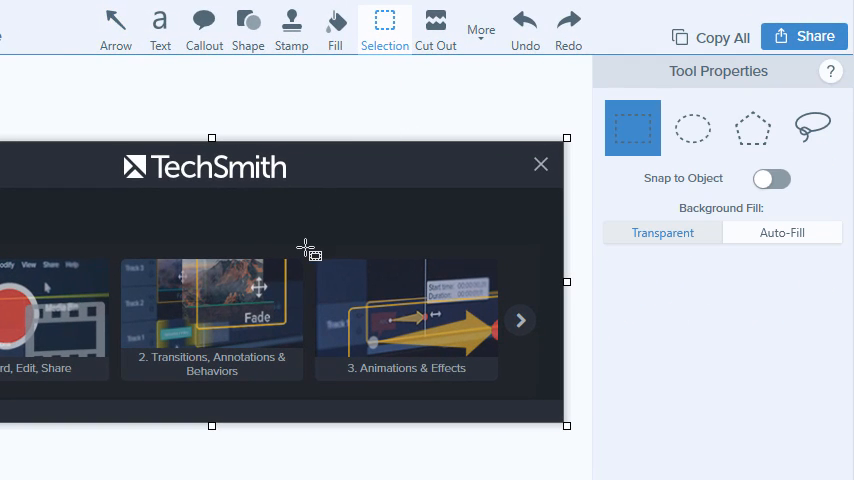
drag(304, 244, 508, 388)
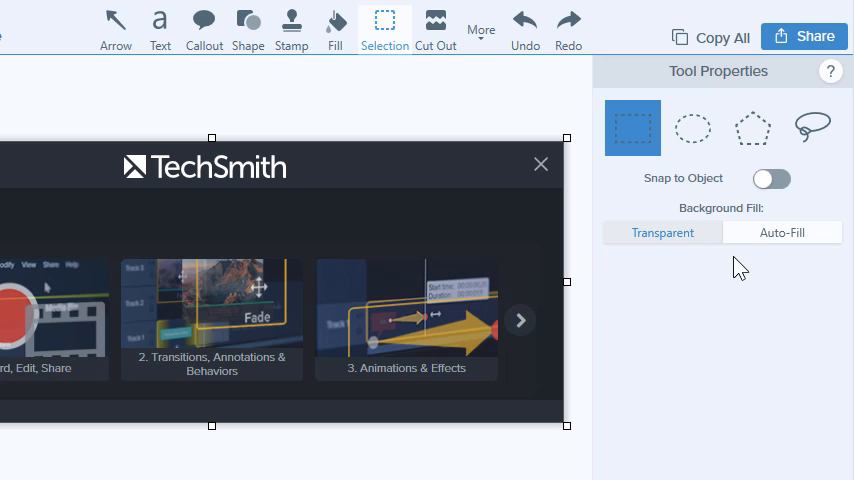
click(780, 232)
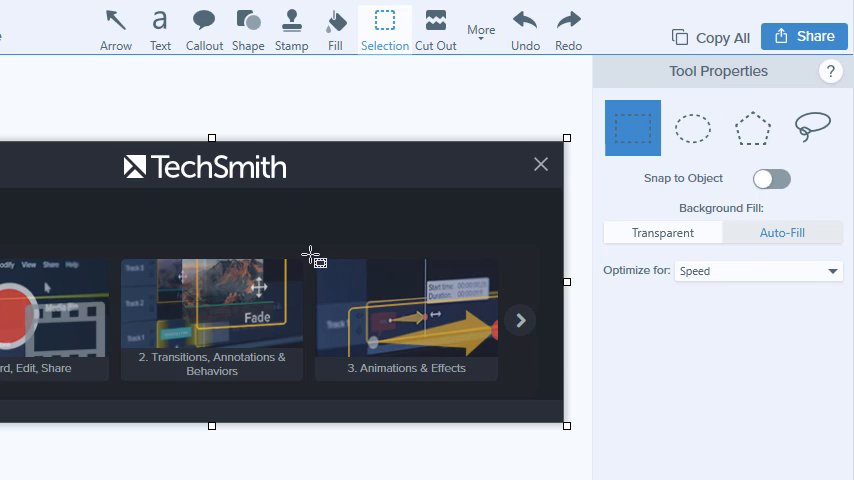
drag(310, 268, 510, 396)
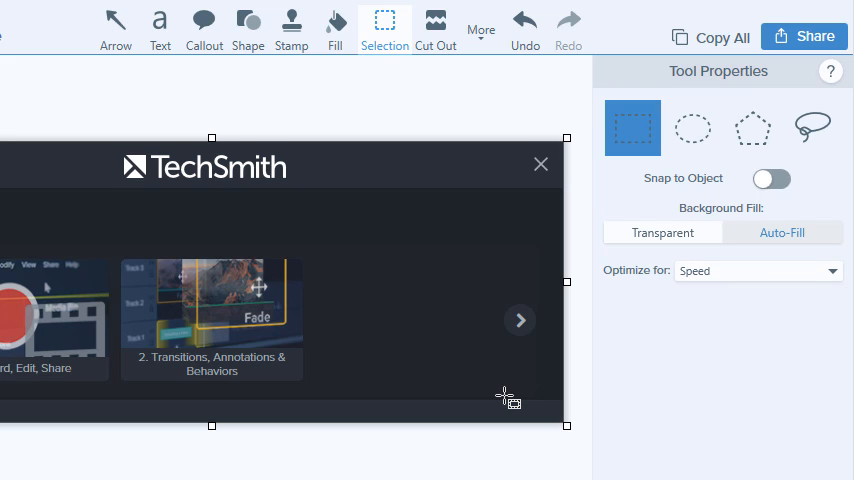
Set the selection shape to freehand (lasso).
click(812, 128)
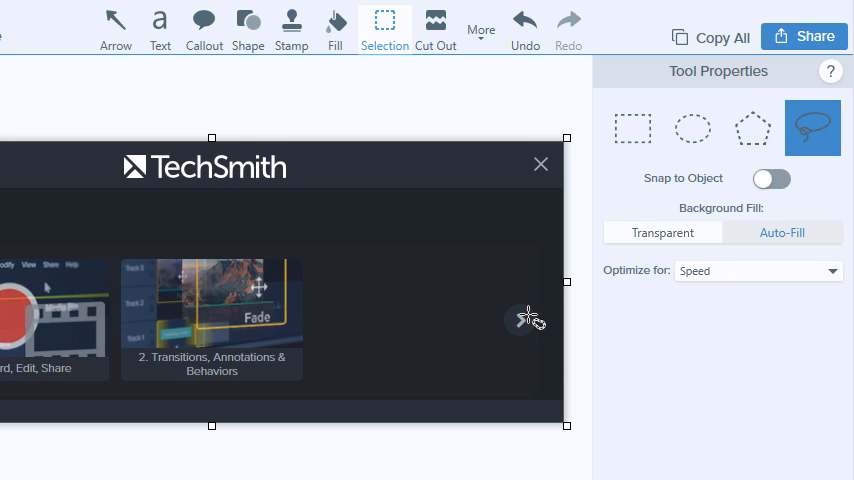
mouse_move(522, 324)
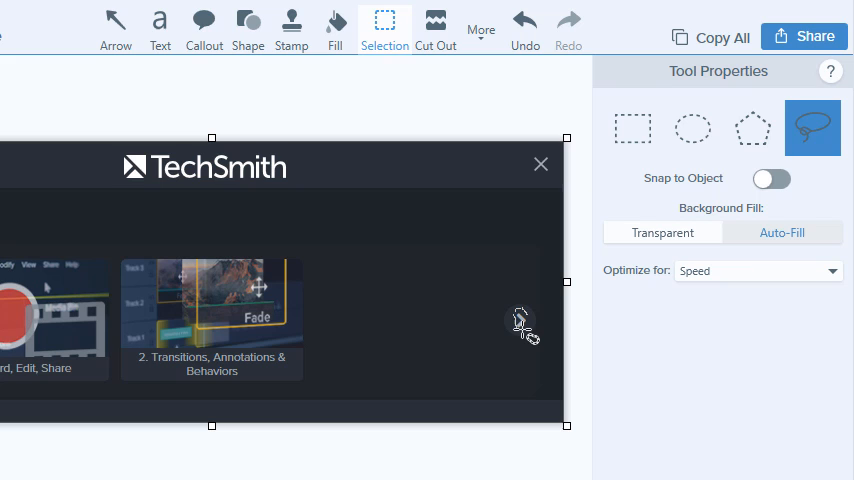
mouse_move(544, 302)
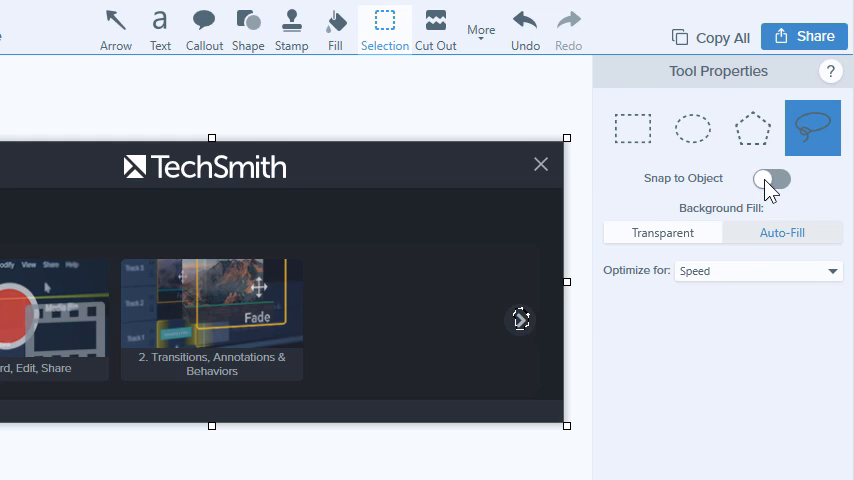
Turn on Snap to Object for the selection tool.
click(770, 178)
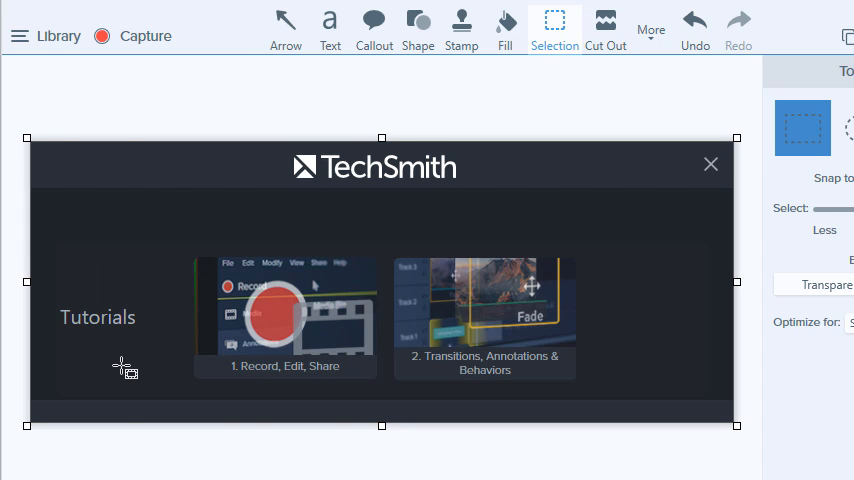
Try Photo Quality auto-fill optimization, then return it to Speed.
click(712, 164)
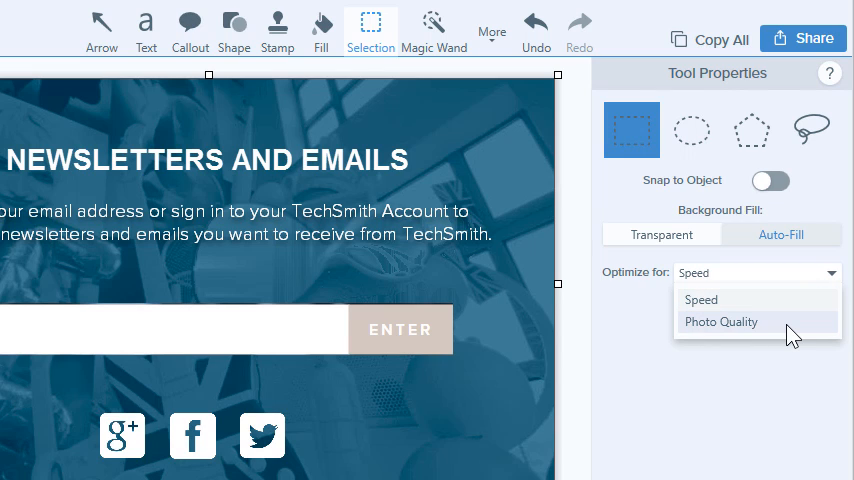
click(720, 320)
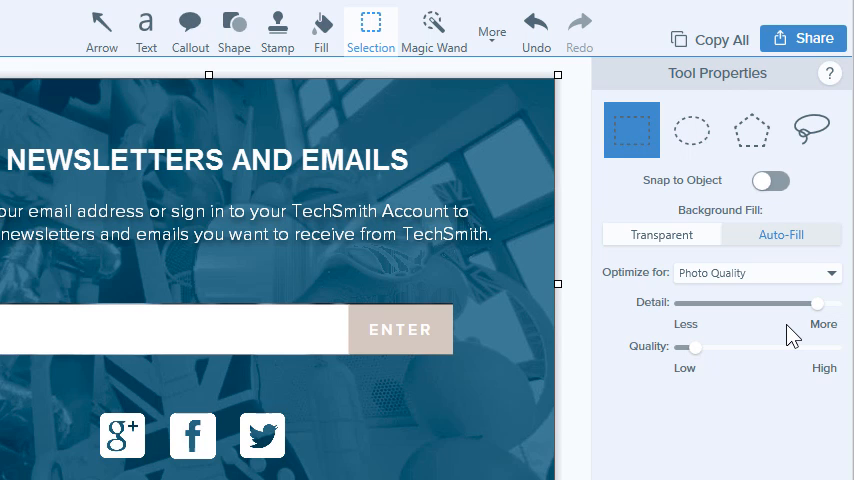
click(756, 272)
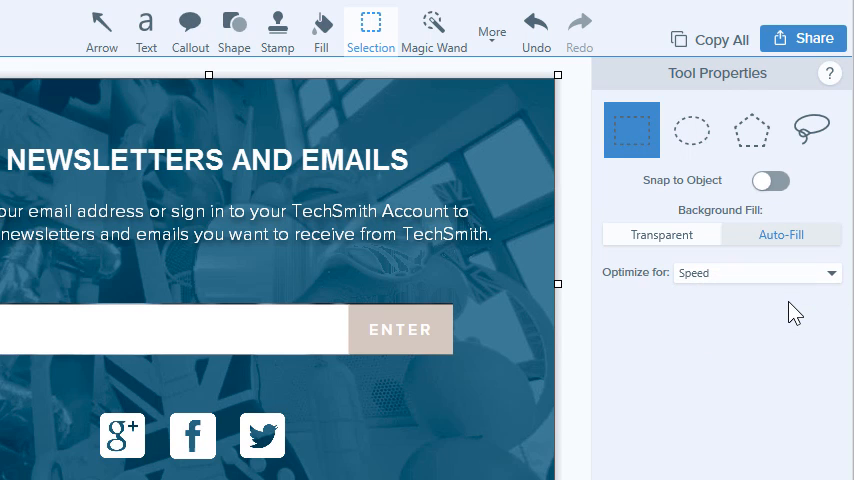
mouse_move(464, 68)
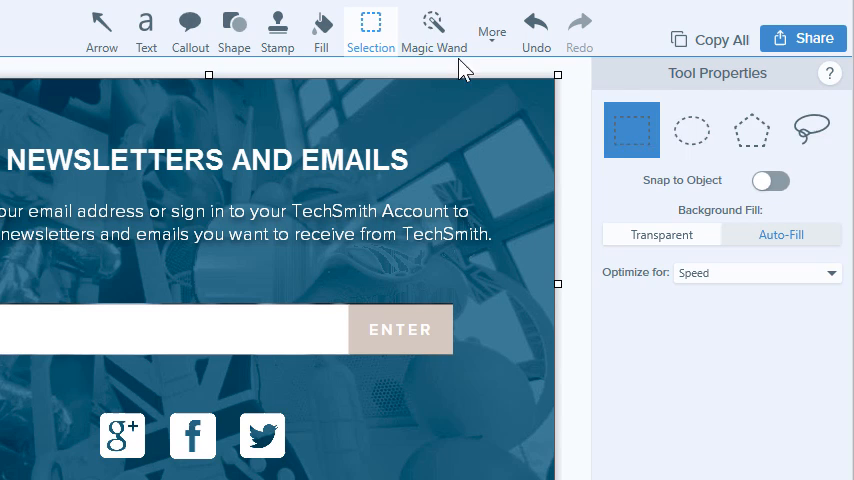
Use the Magic Wand with Global Color Selection to capture all white areas of the newsletter image.
click(432, 30)
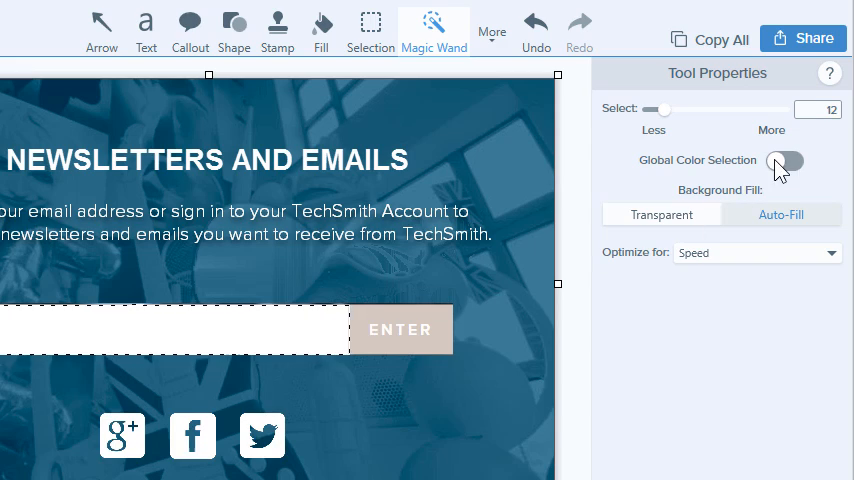
click(784, 160)
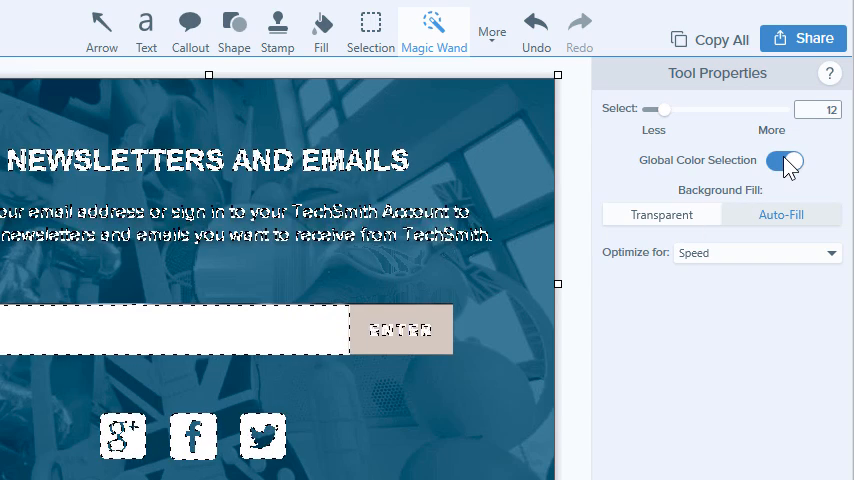
click(786, 160)
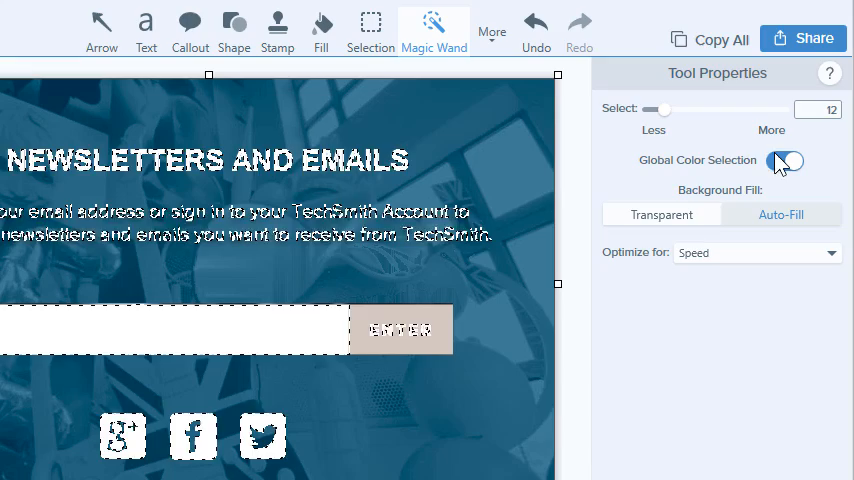
click(786, 160)
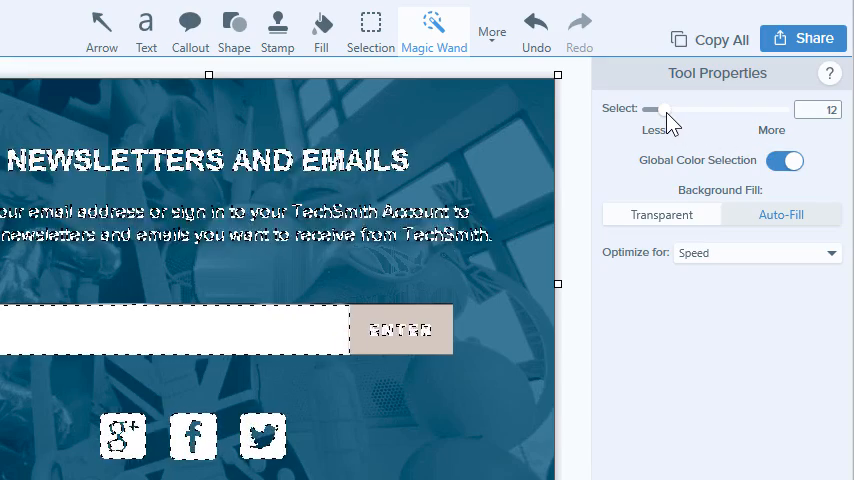
Sweep the Magic Wand tolerance through 28, 49, 67 and 61, settling on 10.
drag(652, 108, 680, 108)
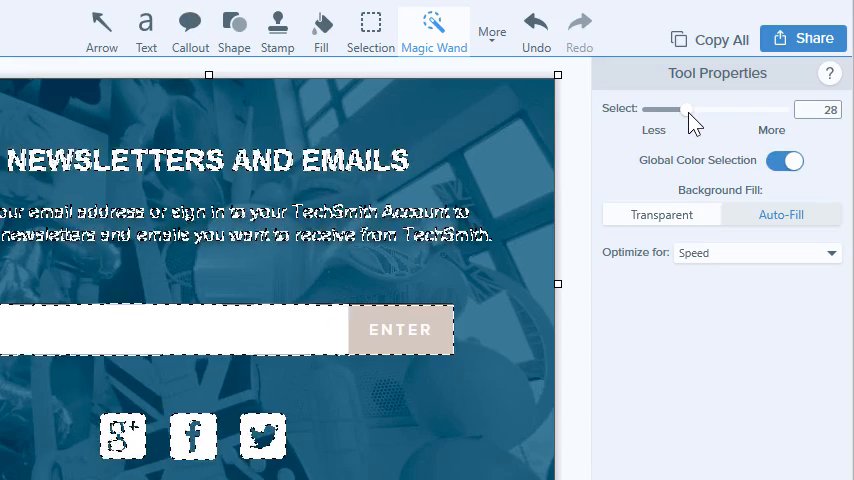
drag(676, 110, 712, 110)
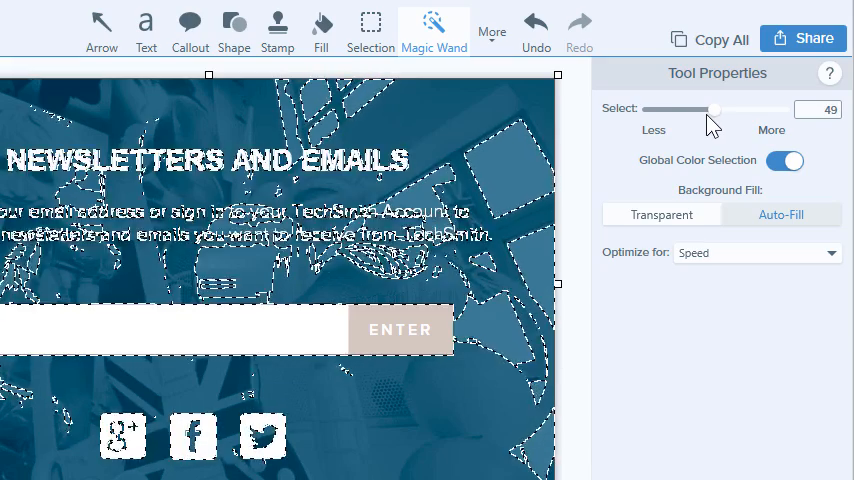
drag(684, 108, 724, 108)
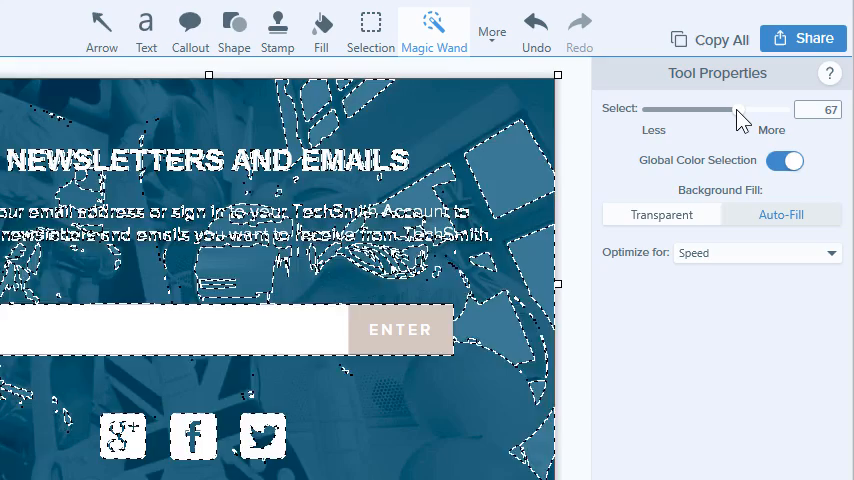
drag(716, 108, 728, 108)
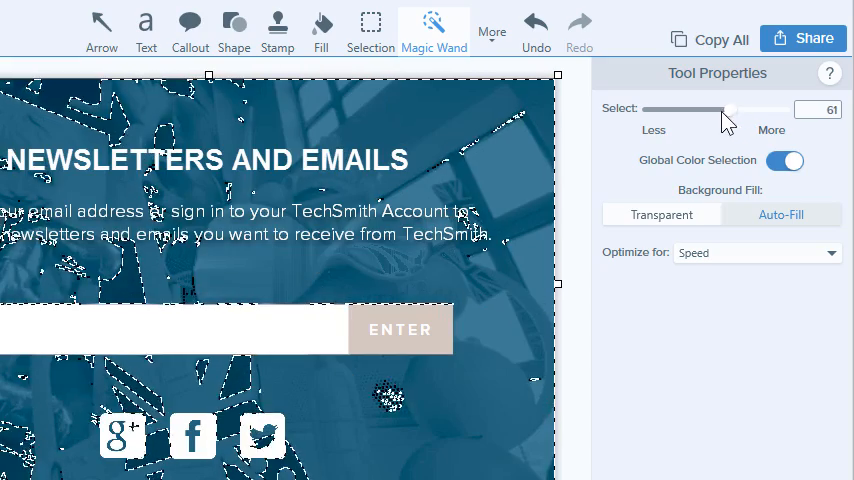
drag(728, 110, 652, 110)
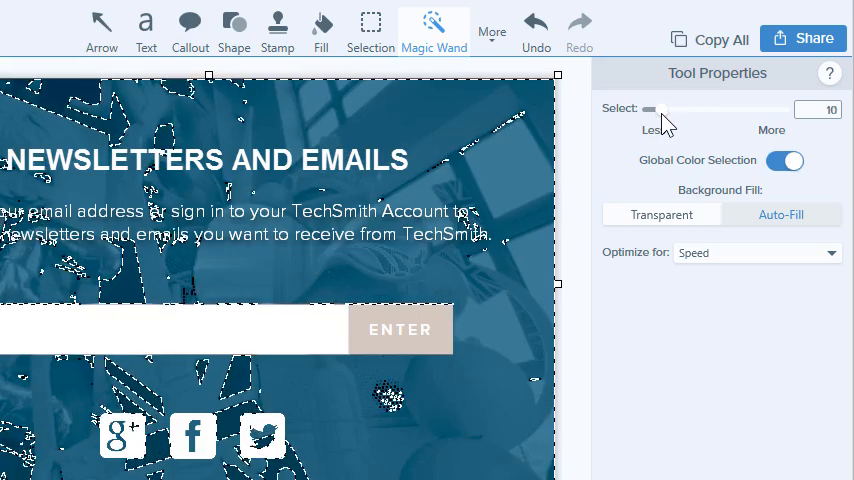